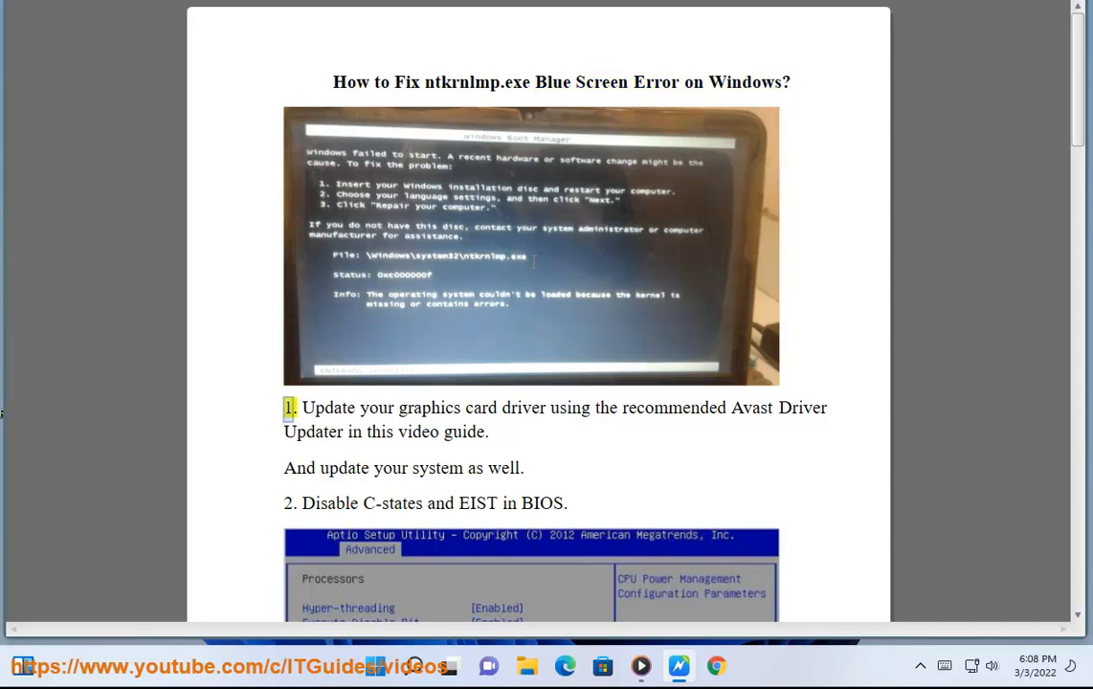
Step: Highlight the driver update step and list the three outdated drivers in Avast Driver Updater
drag(300, 407, 488, 432)
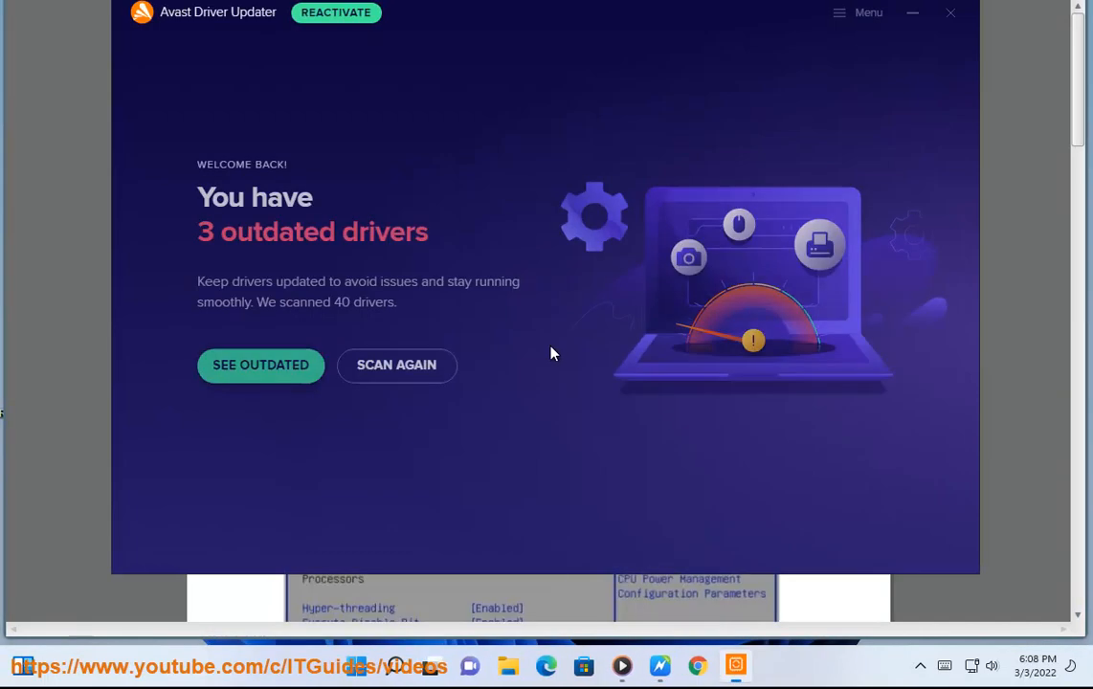
click(397, 365)
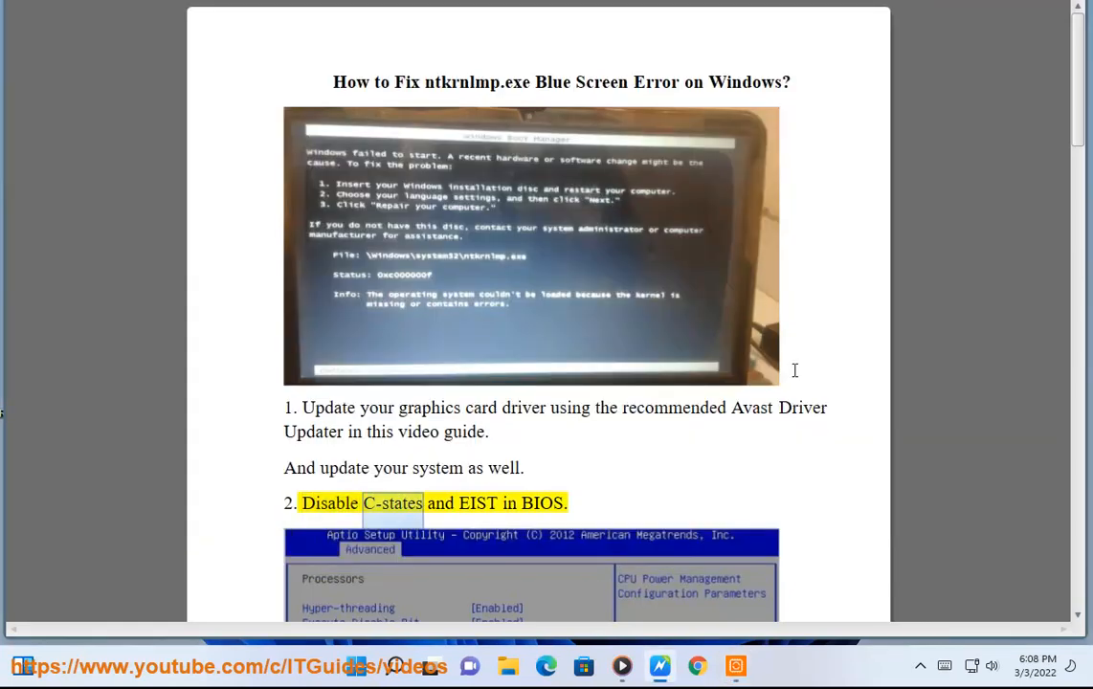
scroll(down, 3)
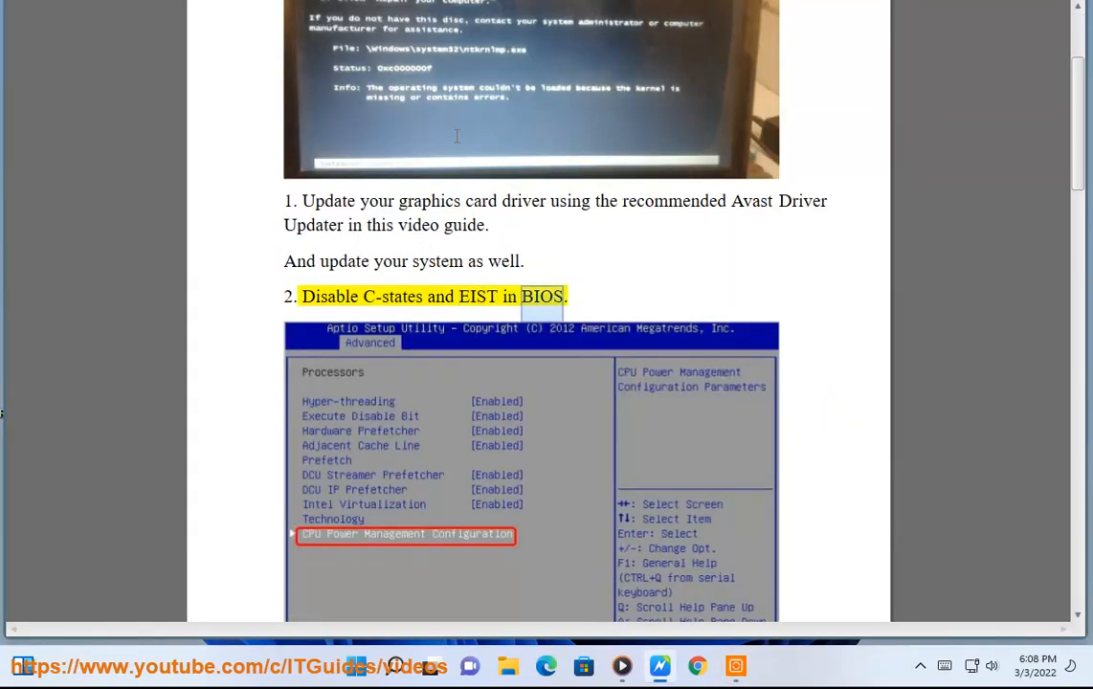
scroll(down, 3)
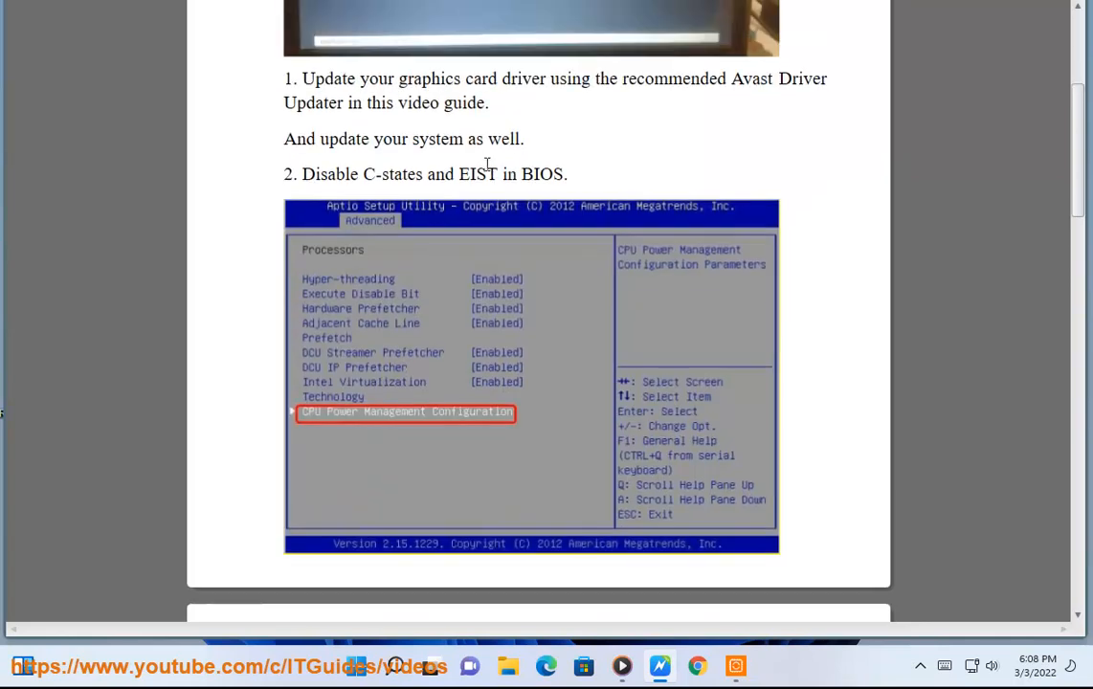
click(736, 666)
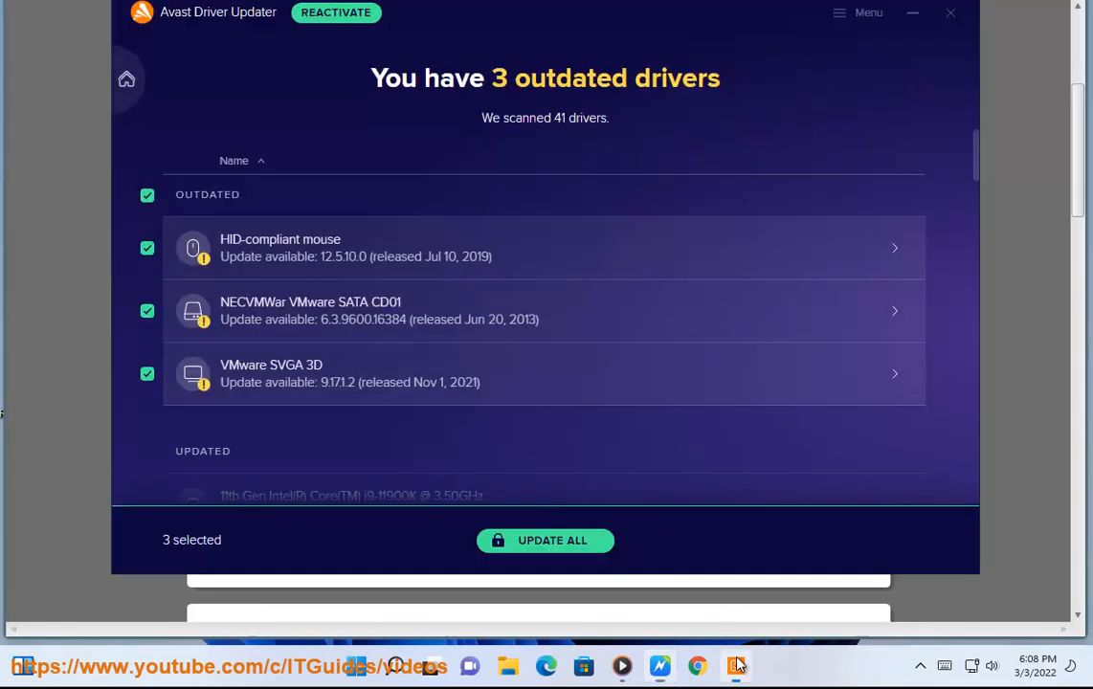
scroll(down, 3)
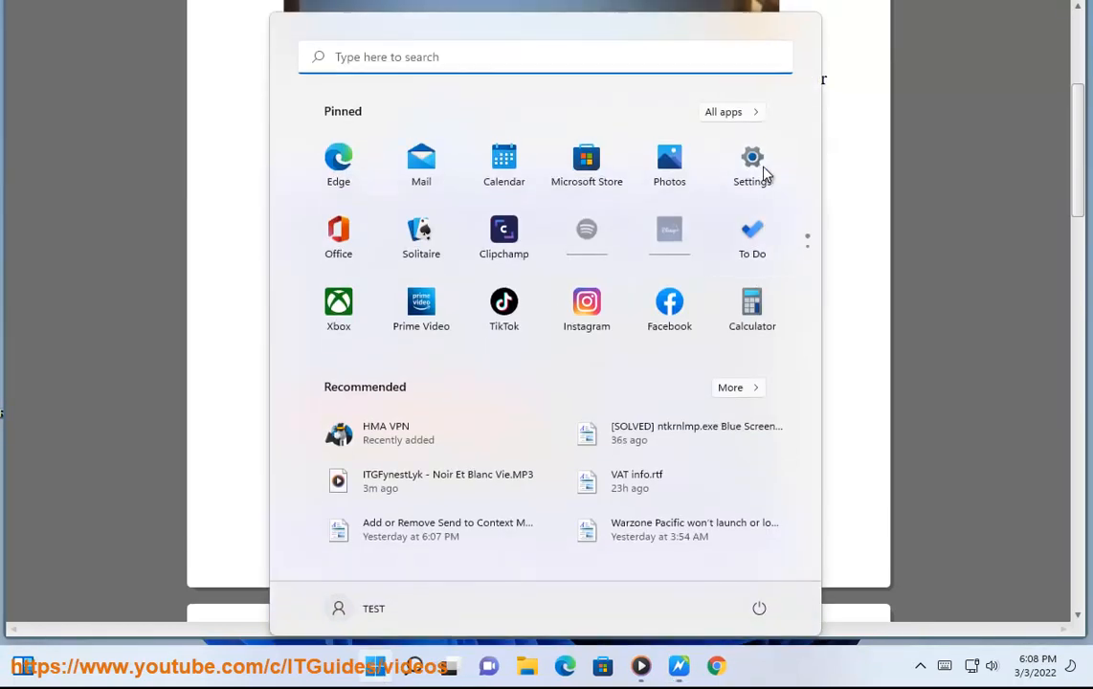
Step: Launch Settings, then bring up the Google results listing BIOS keys F10, F2, F12, F1, DEL
click(752, 162)
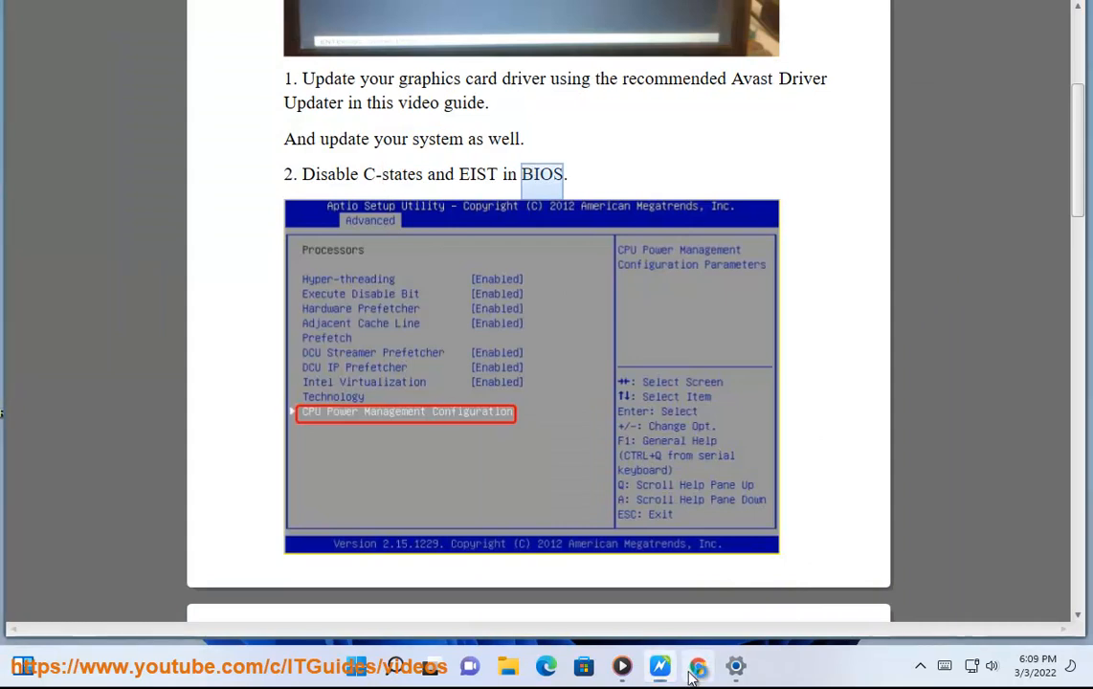
click(698, 667)
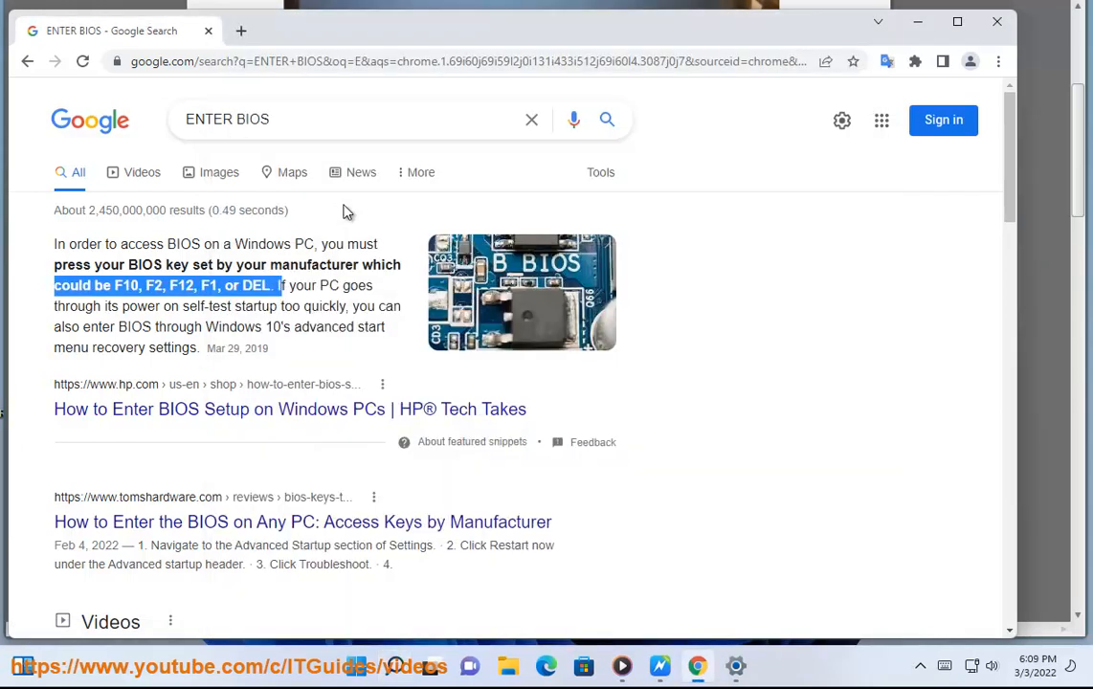
Step: Point out the F10, F2, F12, F1 and Del keys on the On-Screen Keyboard, then close it
click(754, 666)
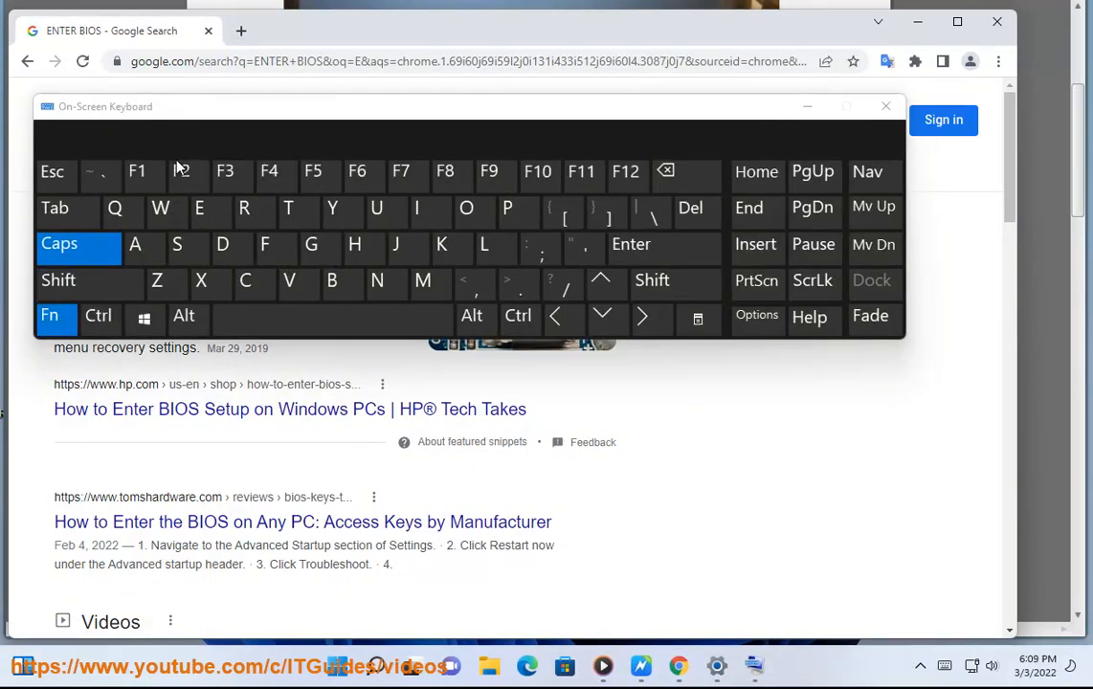
drag(469, 107, 469, 321)
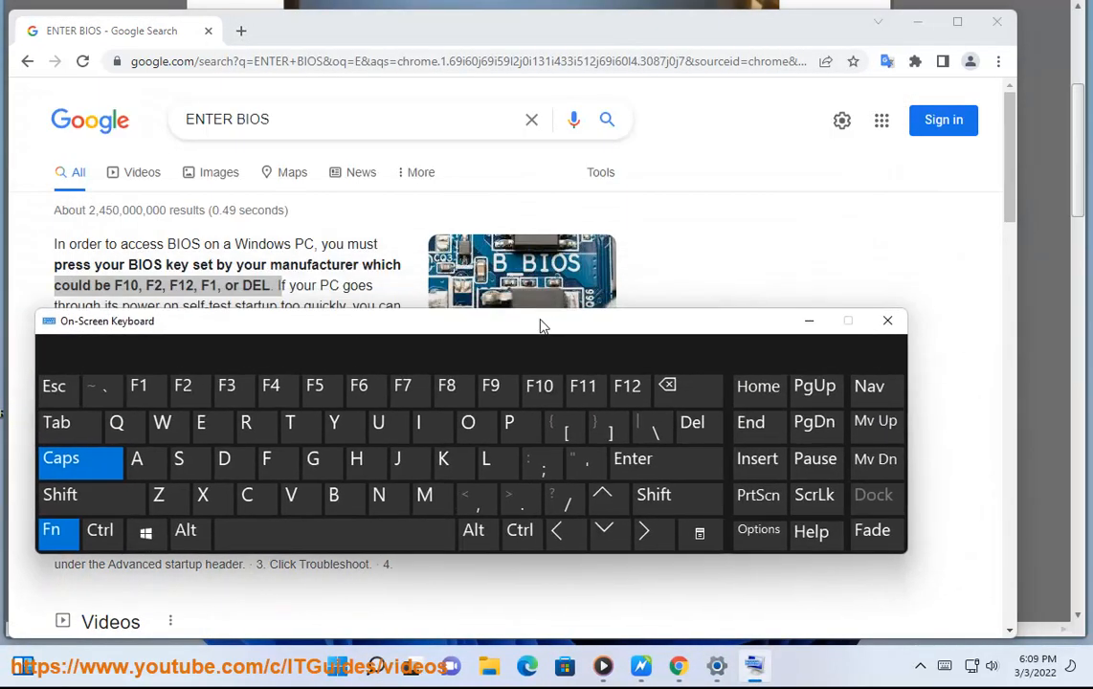
click(539, 386)
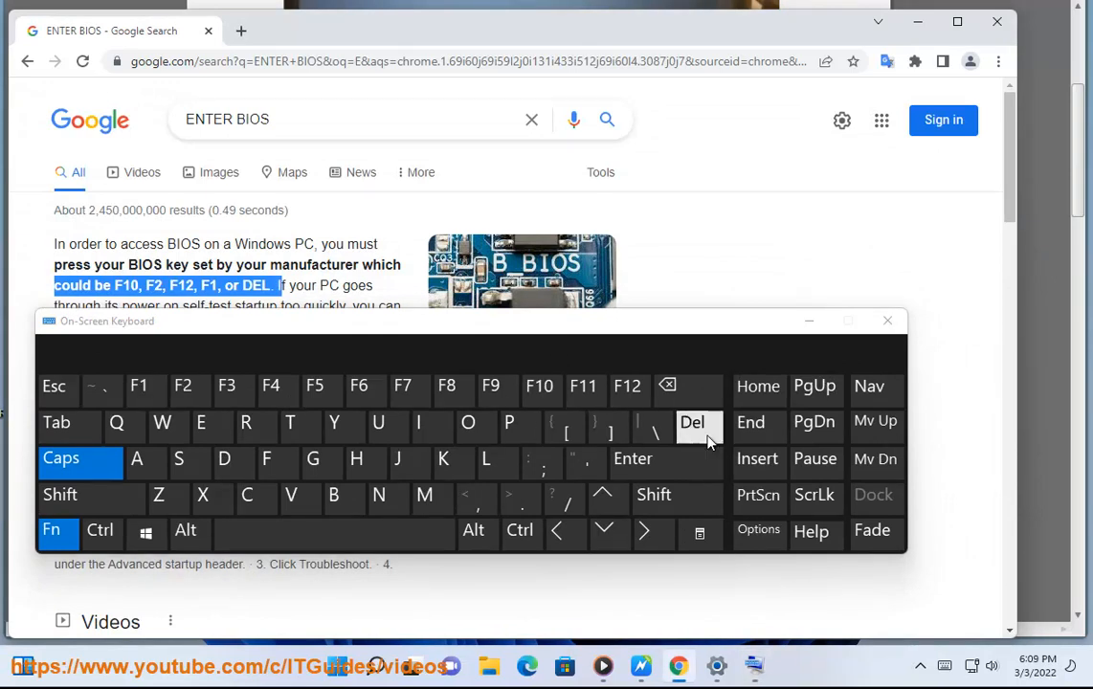
click(885, 321)
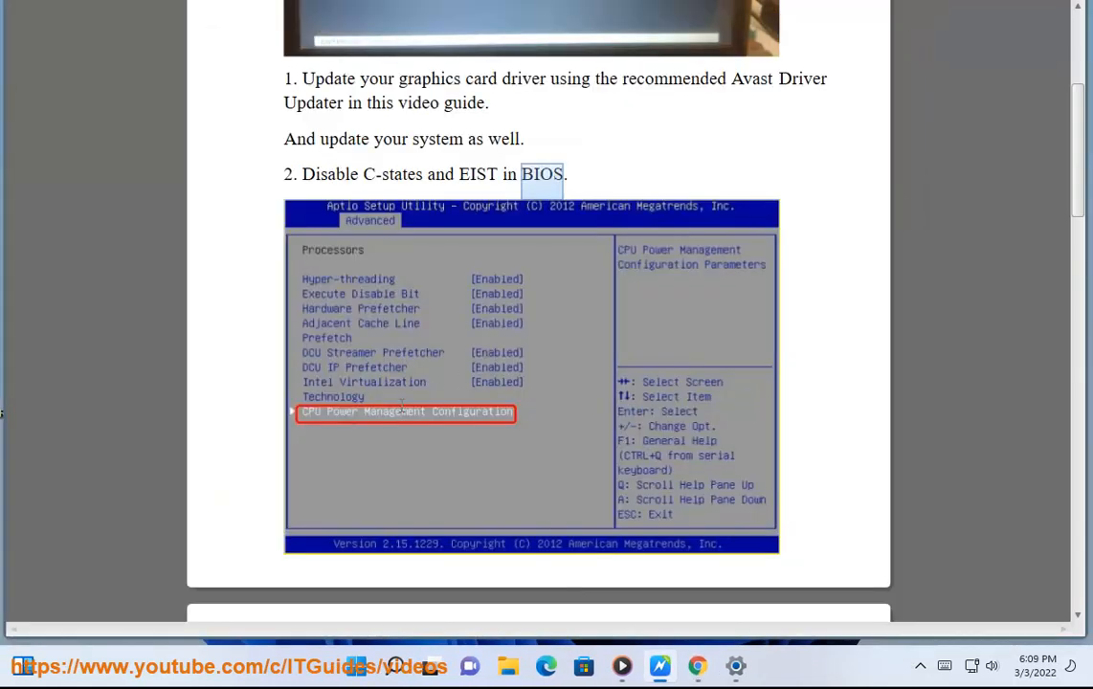
Step: Run Command Prompt as administrator and approve the UAC prompt to start verifier
scroll(down, 3)
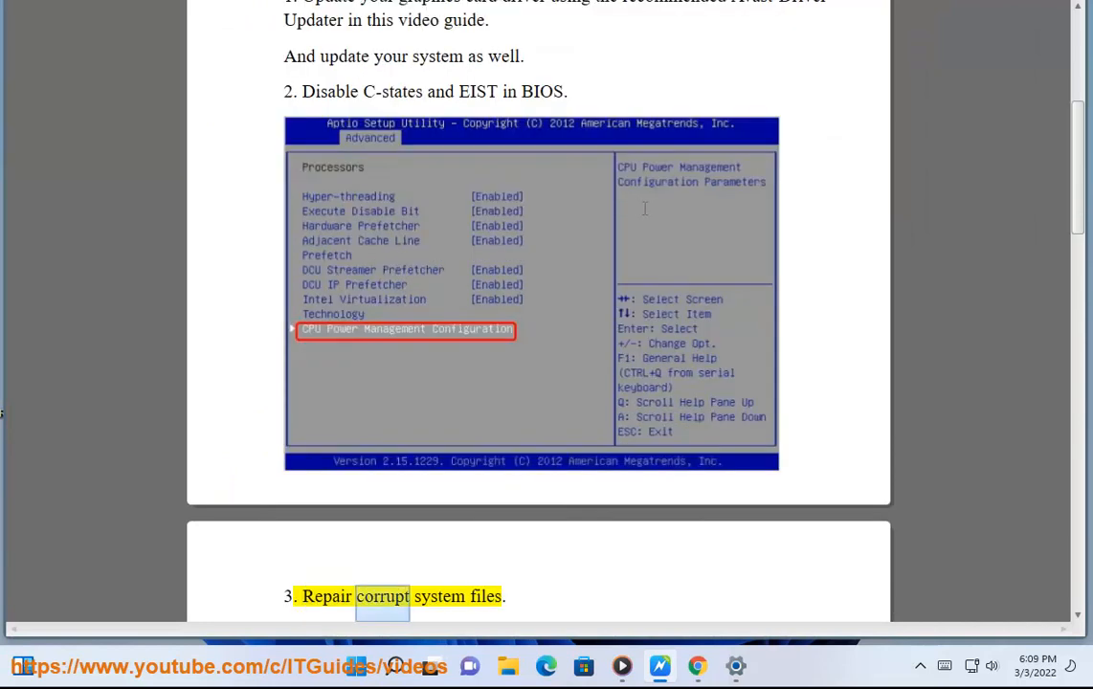
scroll(down, 3)
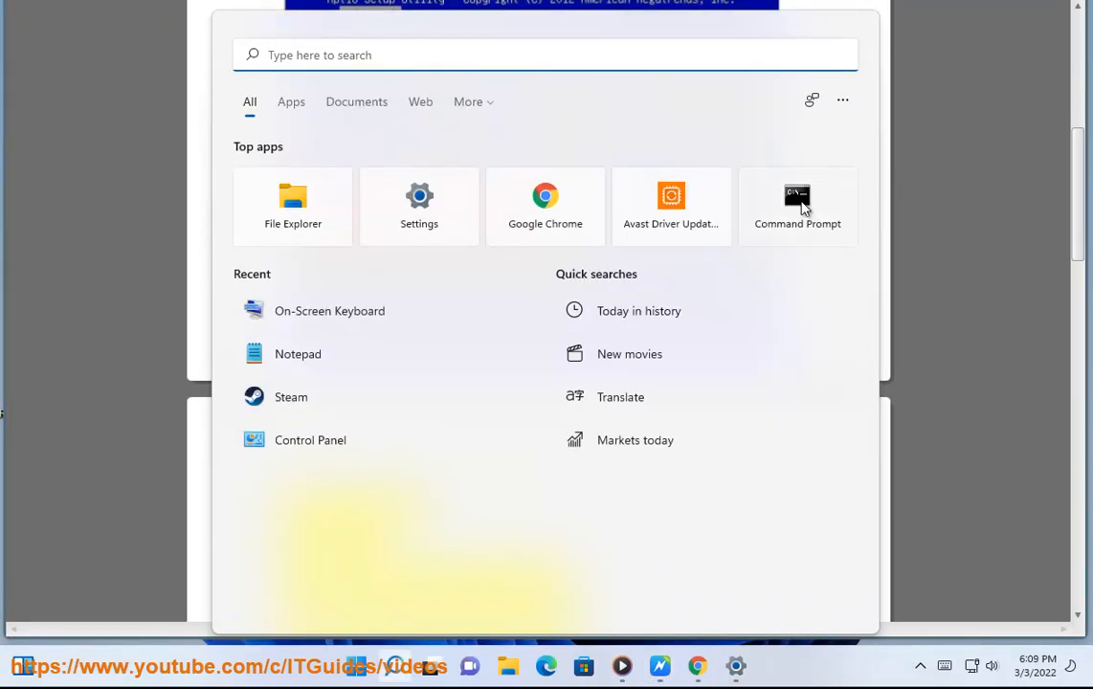
click(797, 206)
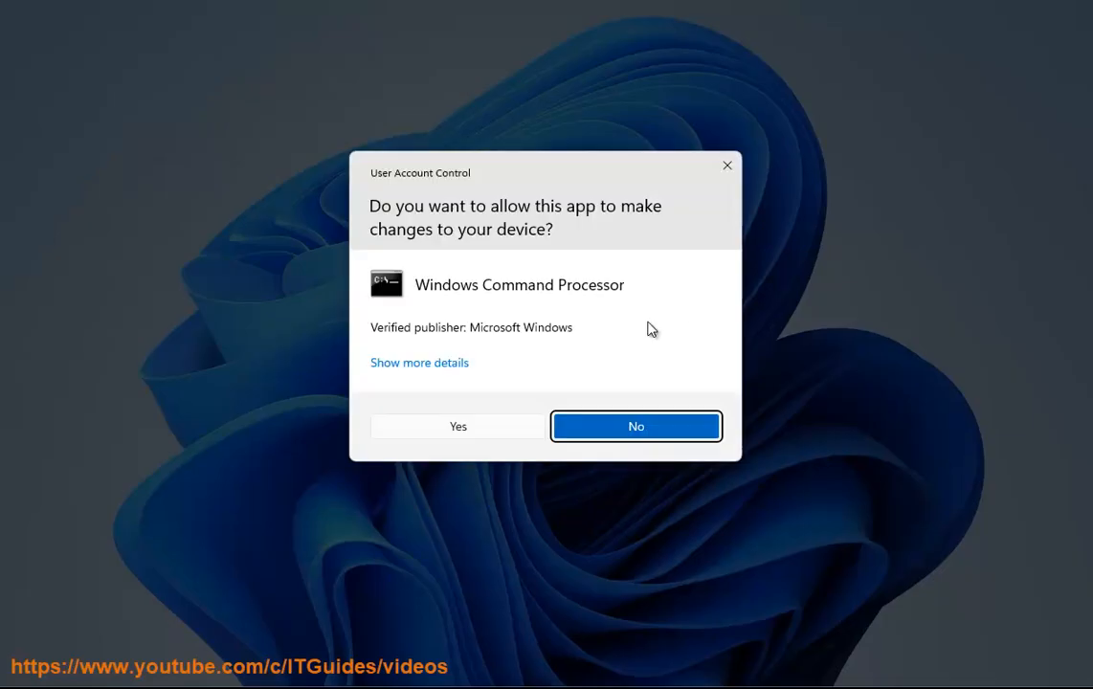
click(458, 426)
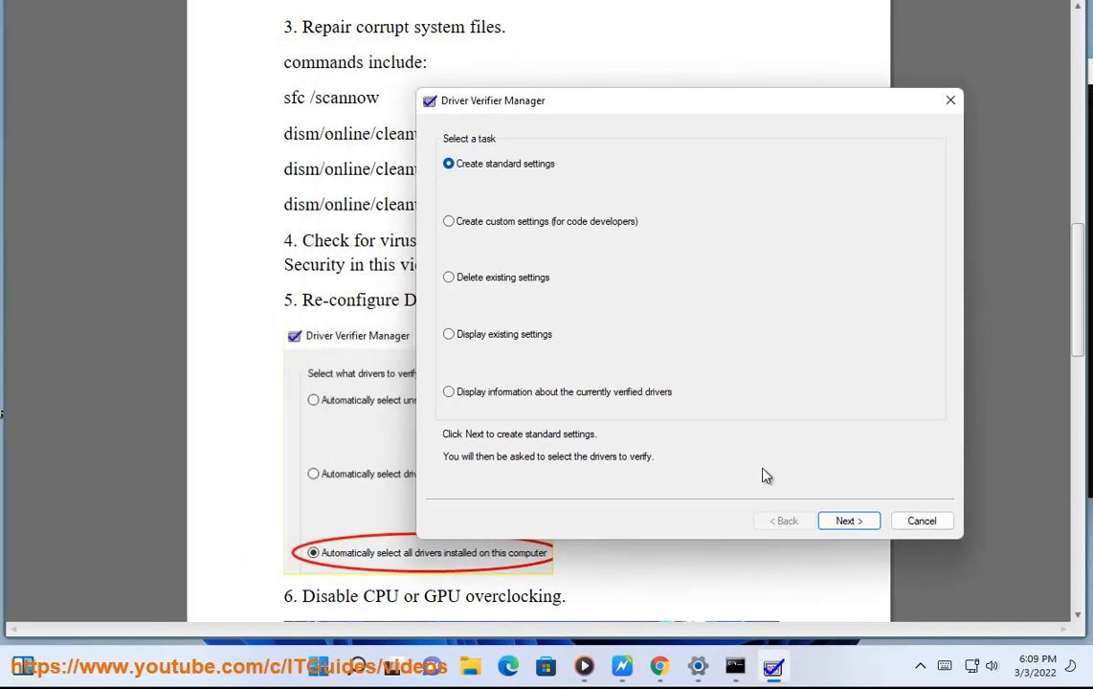
Step: Advance Driver Verifier to driver selection, close it, and scroll to the peripherals, RAM and System Restore steps
click(847, 521)
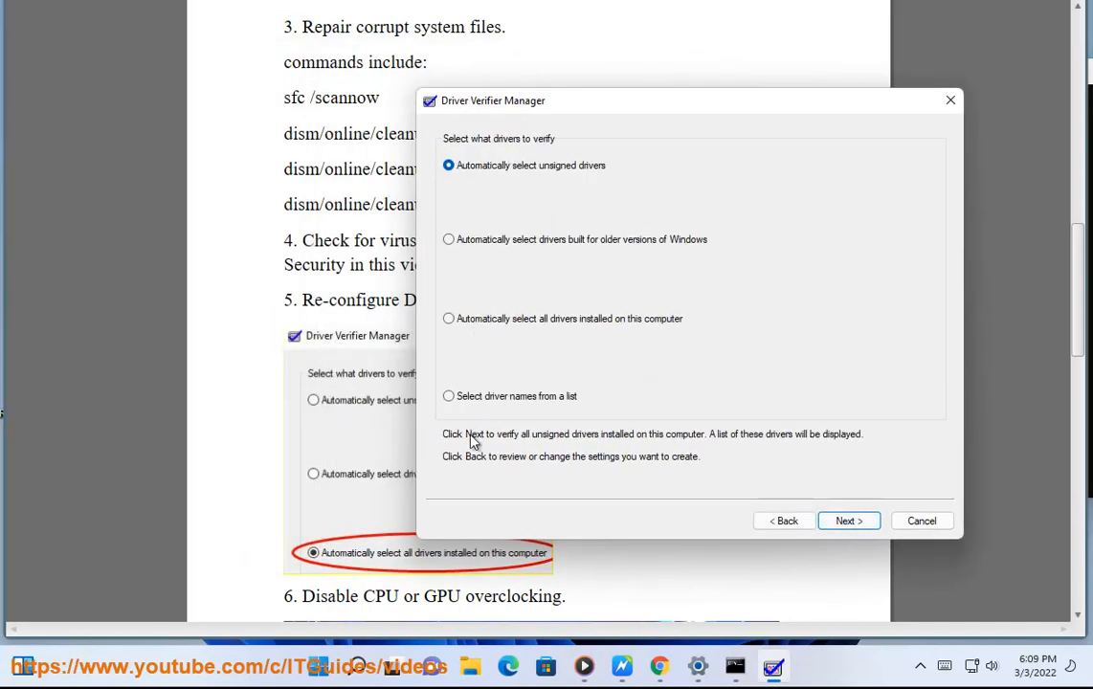
click(448, 318)
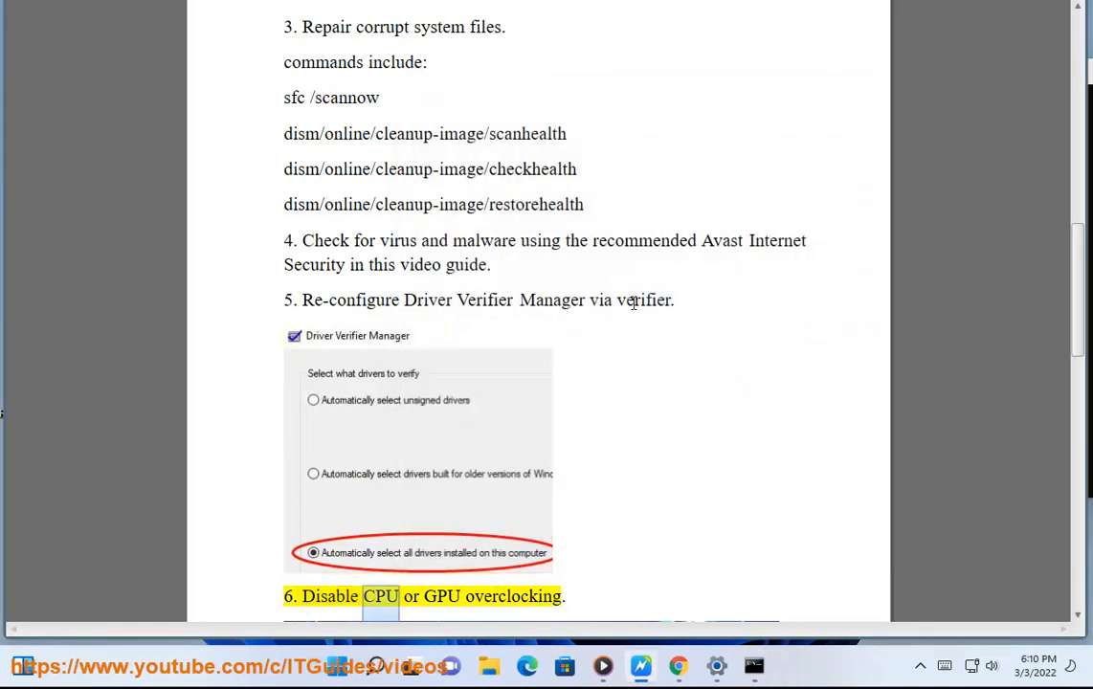
scroll(down, 3)
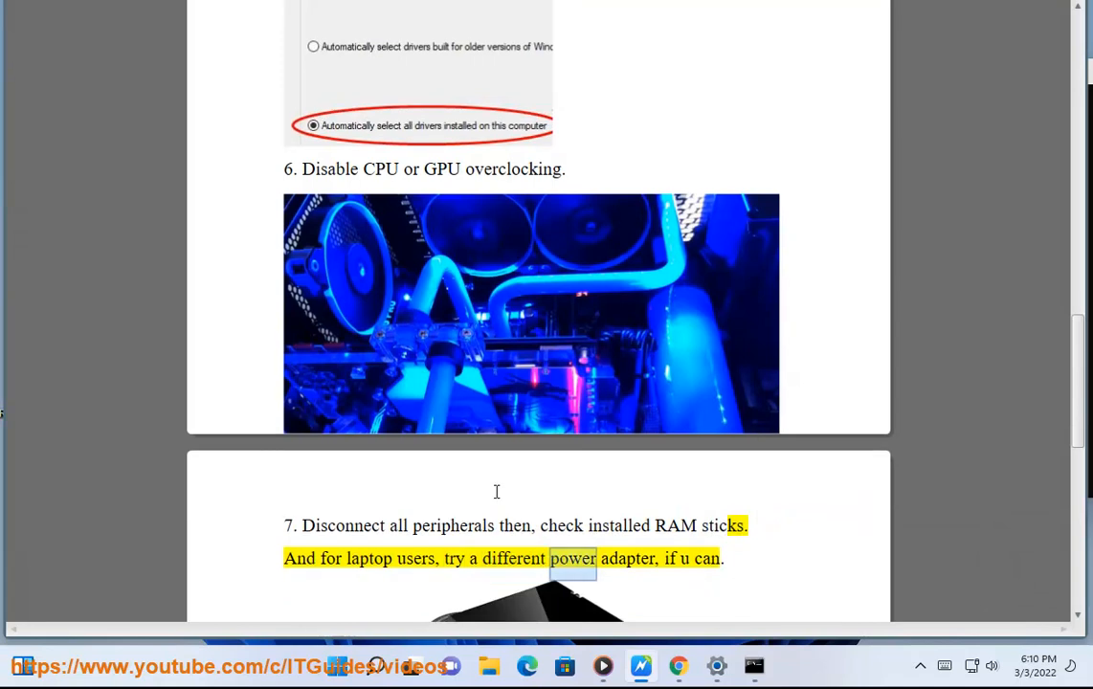
scroll(down, 3)
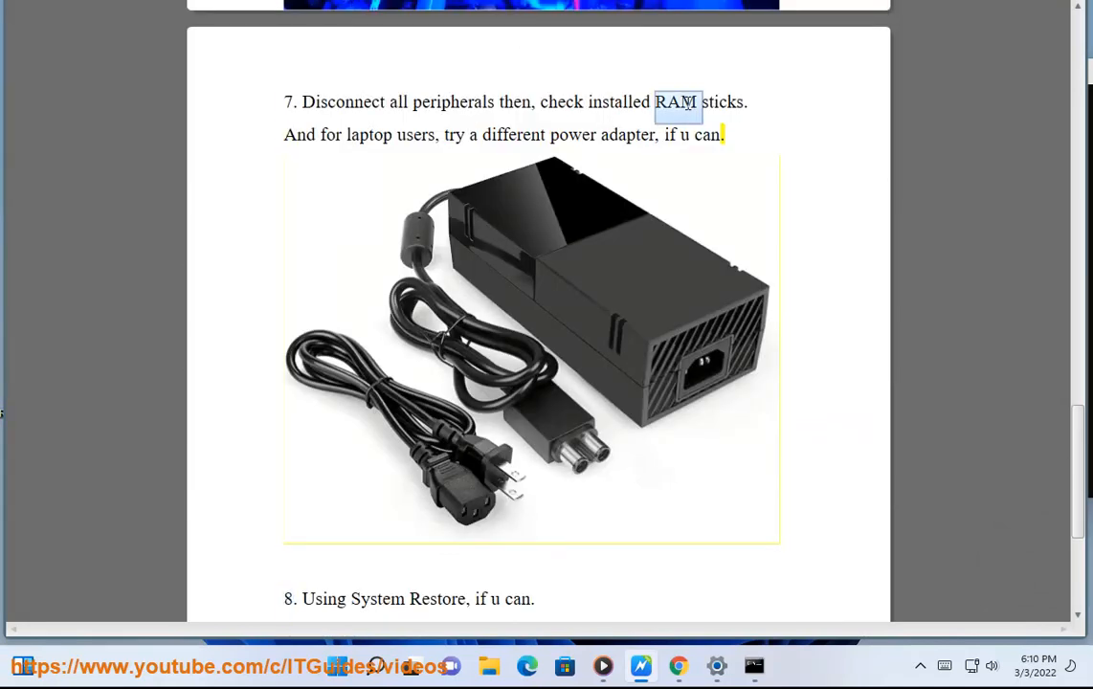
click(376, 665)
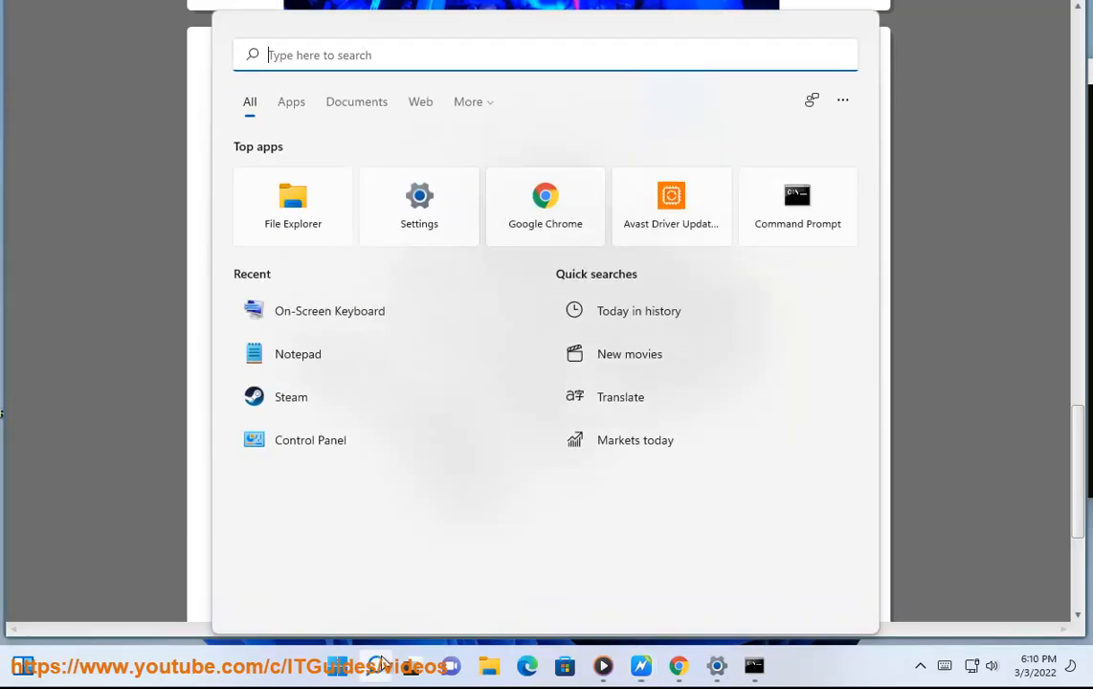
text(DIA)
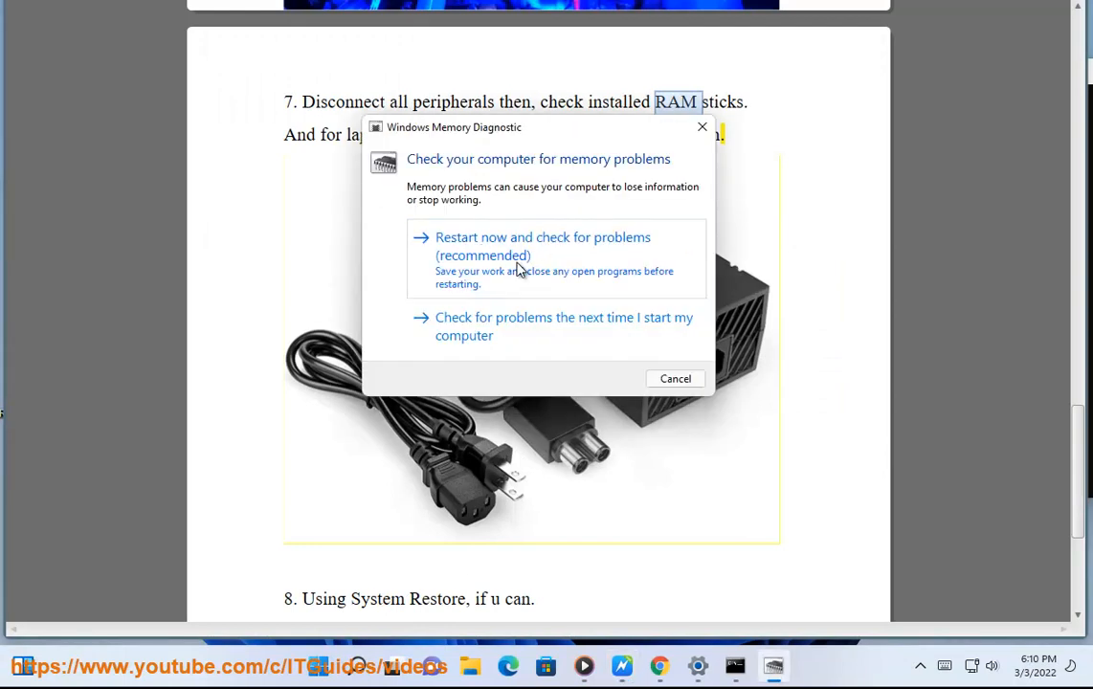
click(675, 378)
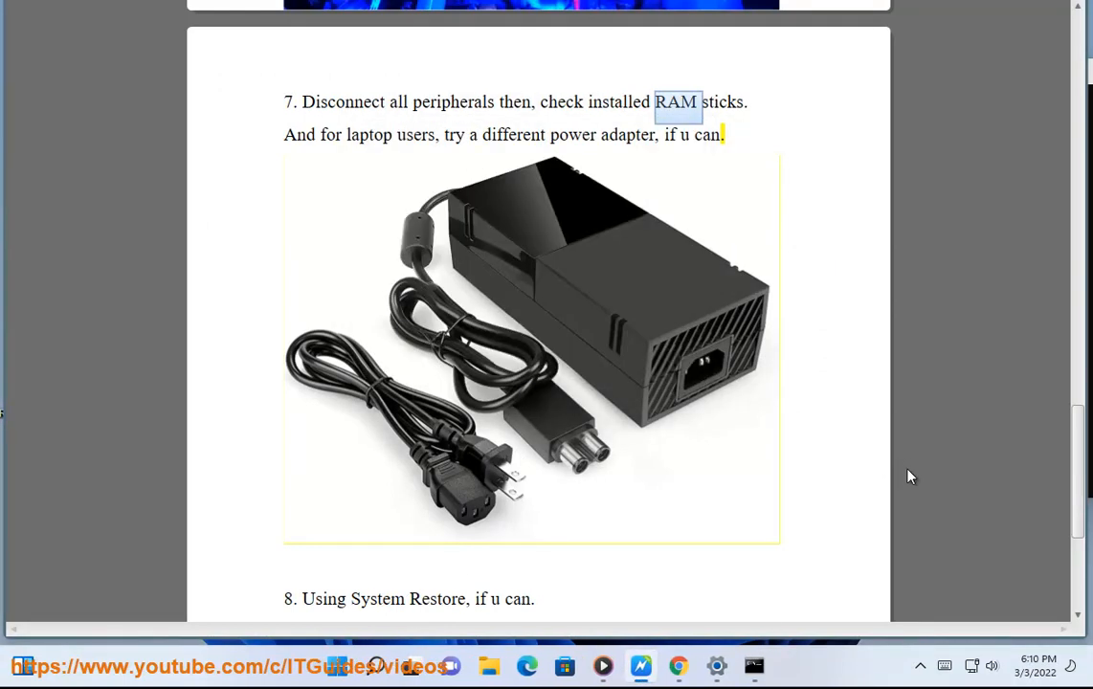
mouse_move(909, 477)
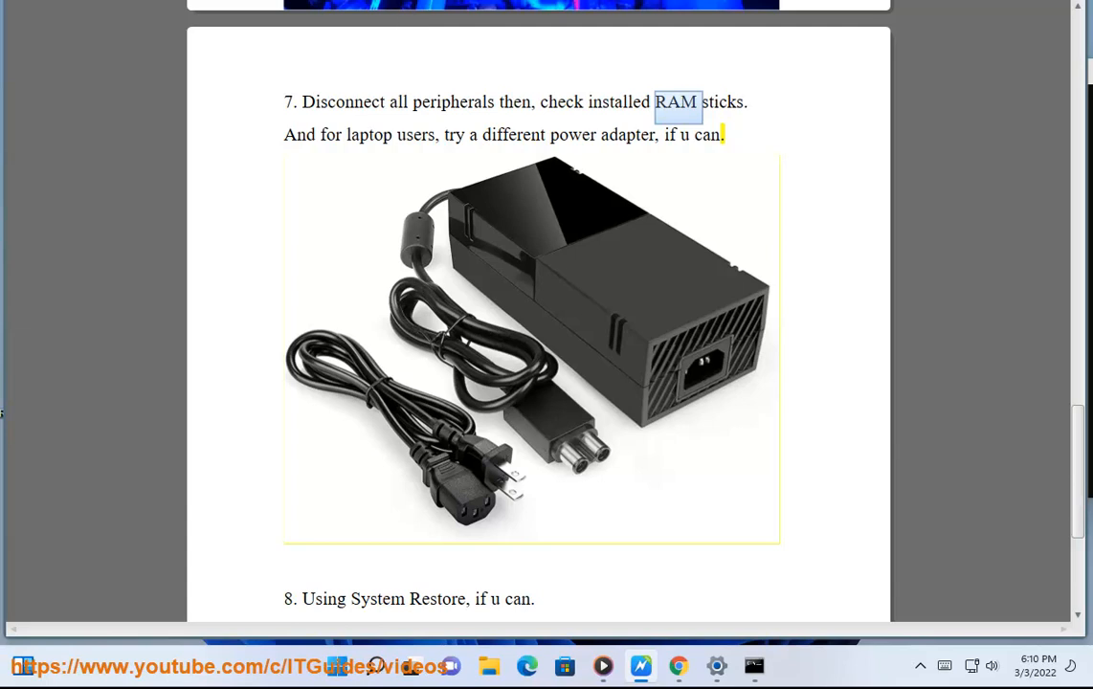
scroll(down, 3)
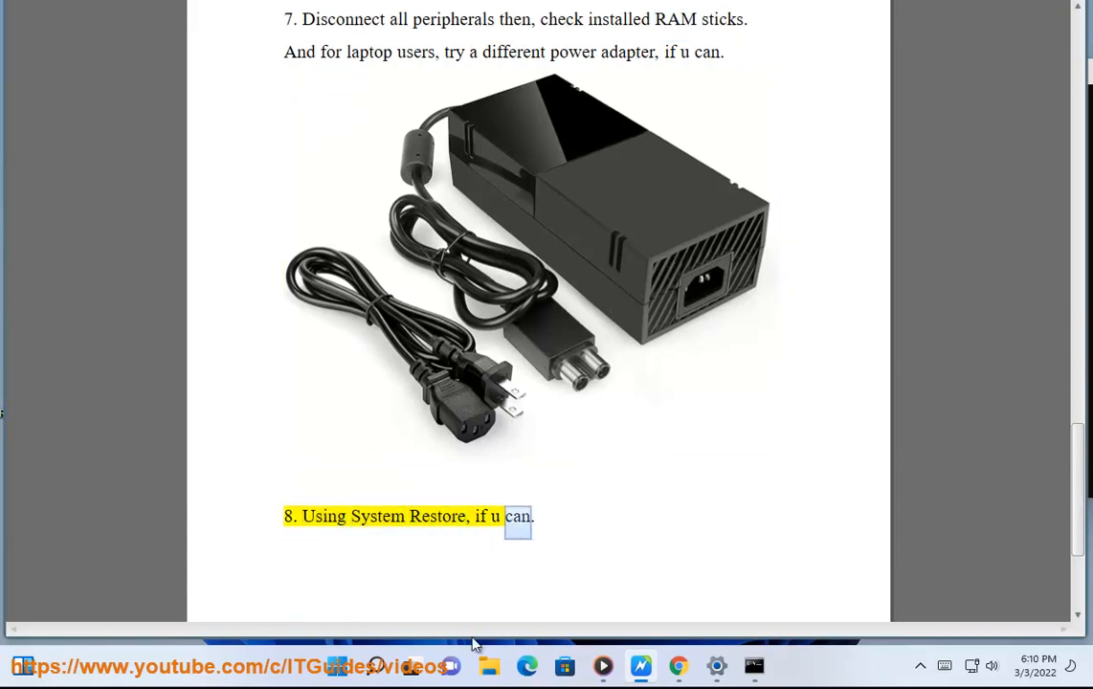